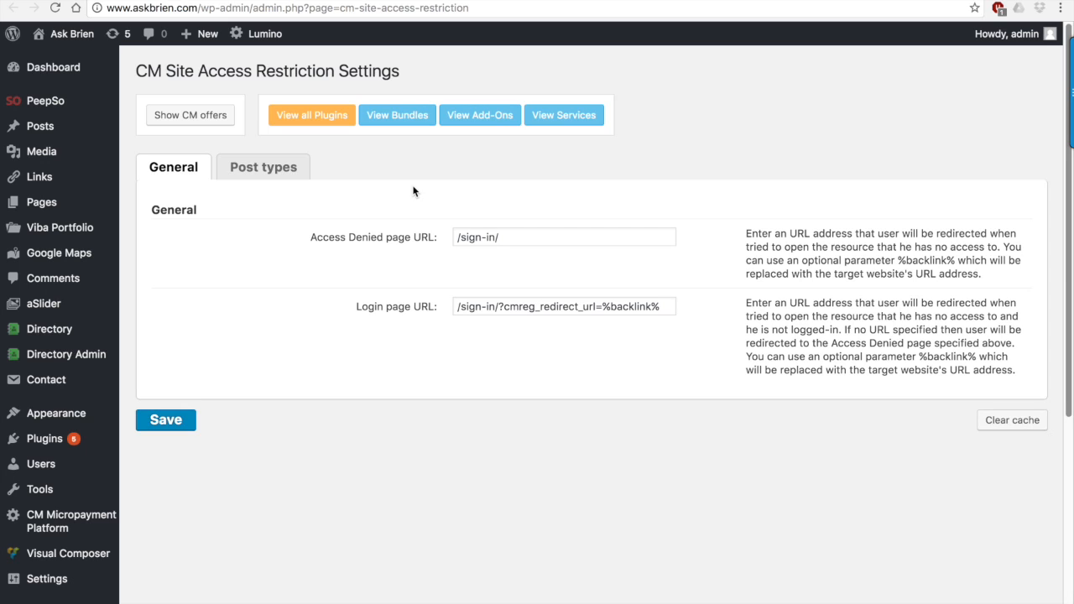
mouse_move(451, 327)
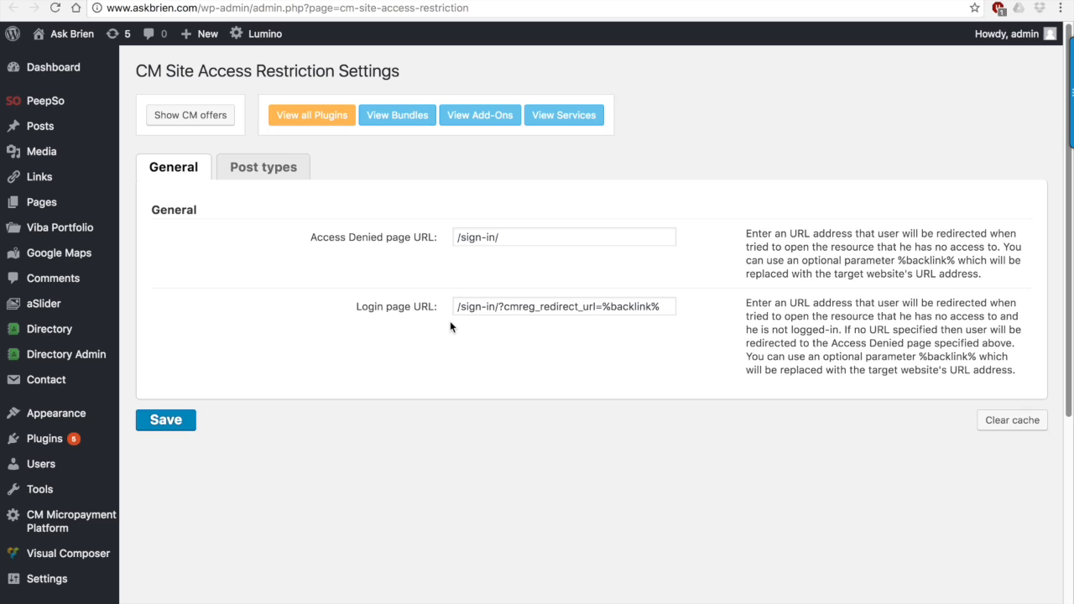
mouse_move(441, 262)
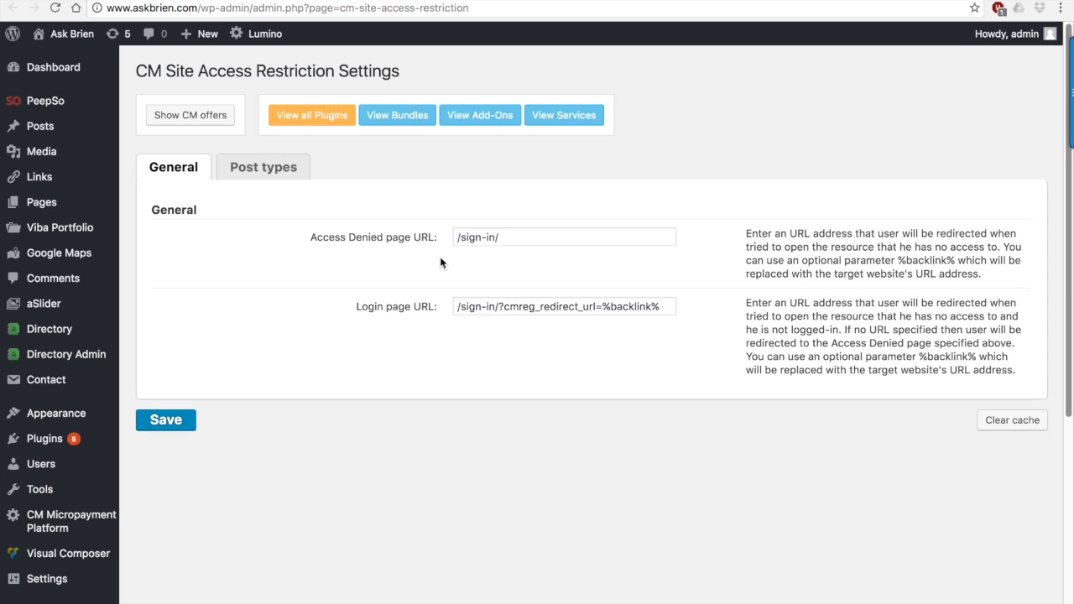
mouse_move(279, 157)
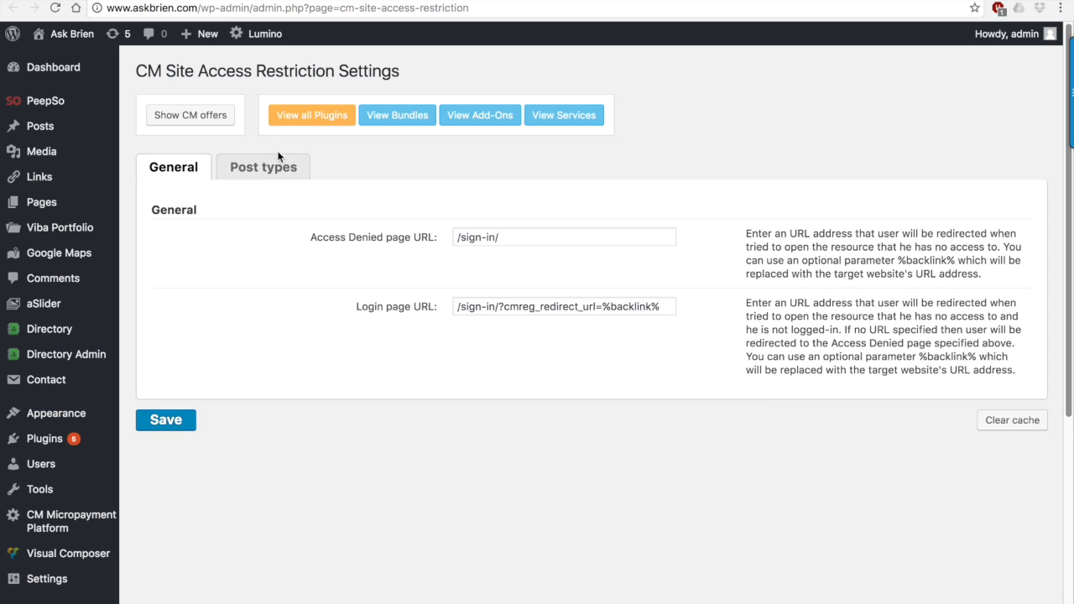
- Review the Post types restrictions: Q & A, CM Downloads and PeepSo Posts logged-in only
click(263, 166)
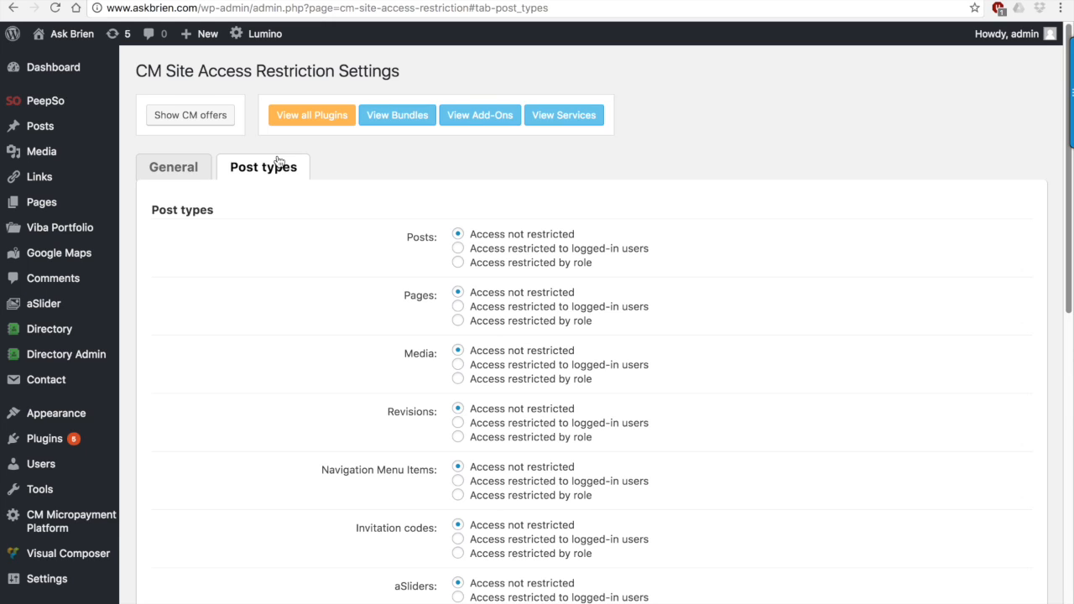
mouse_move(400, 261)
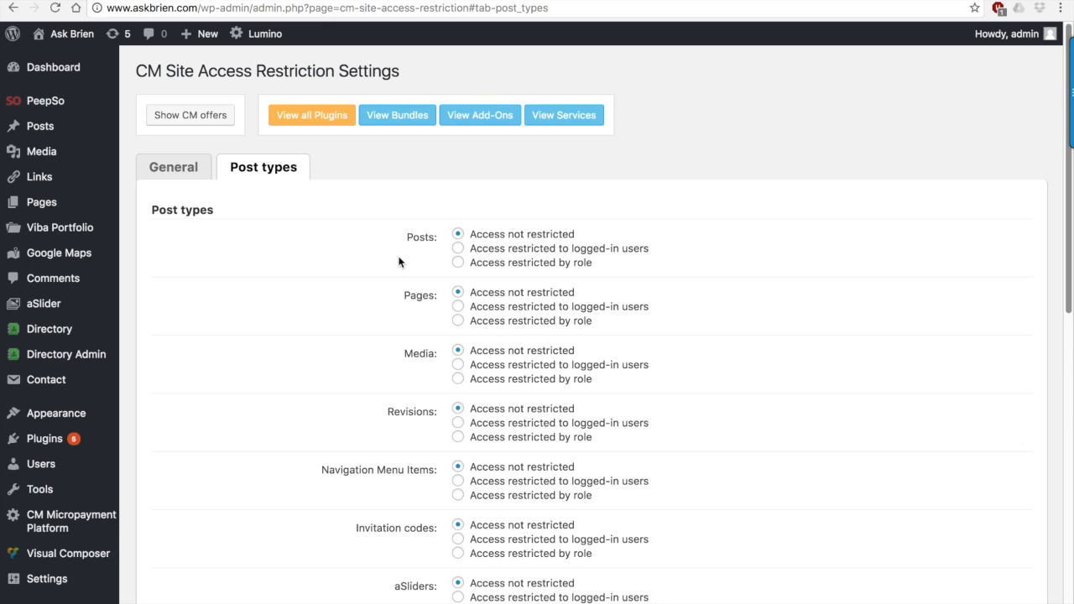
scroll(down, 3)
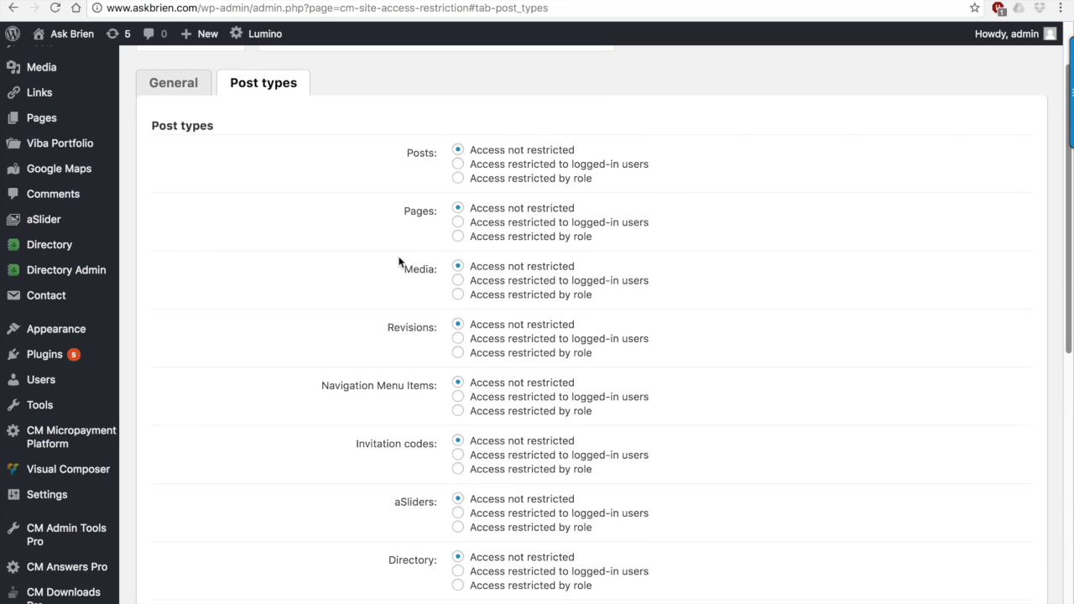
mouse_move(399, 256)
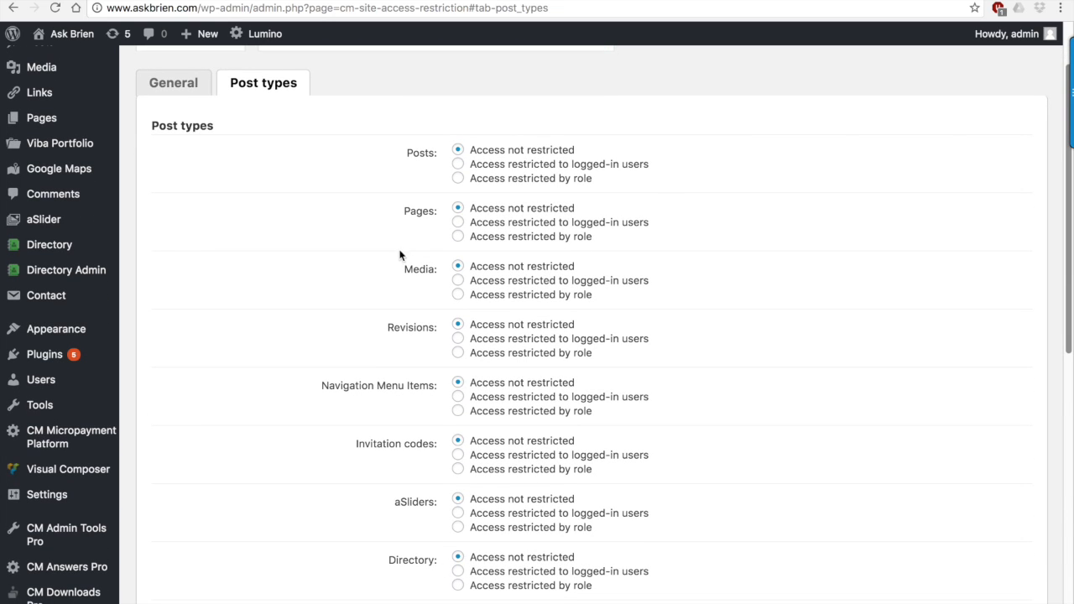
mouse_move(453, 194)
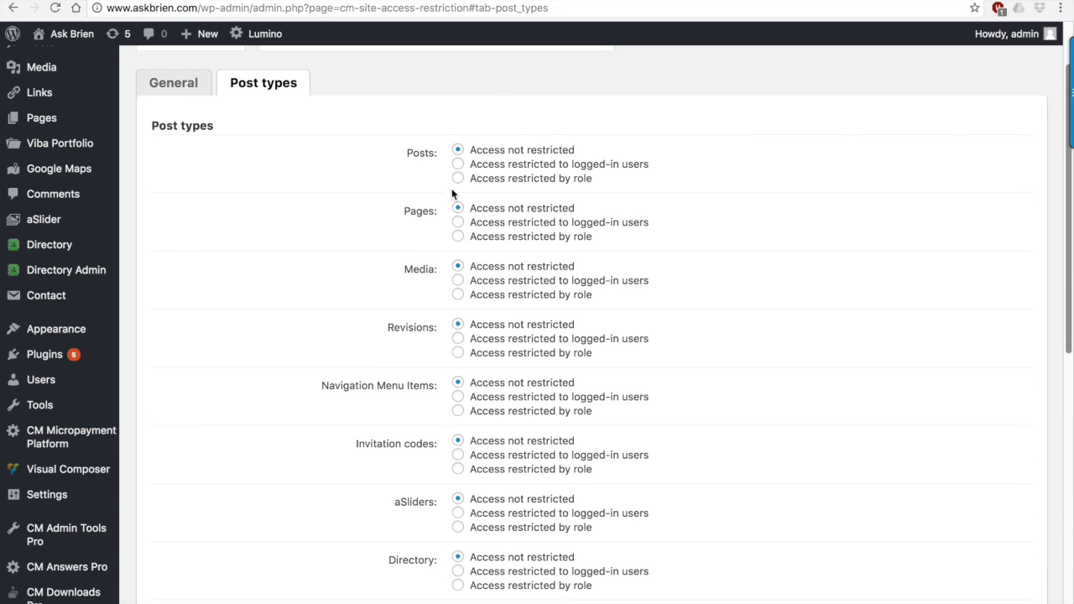
mouse_move(501, 295)
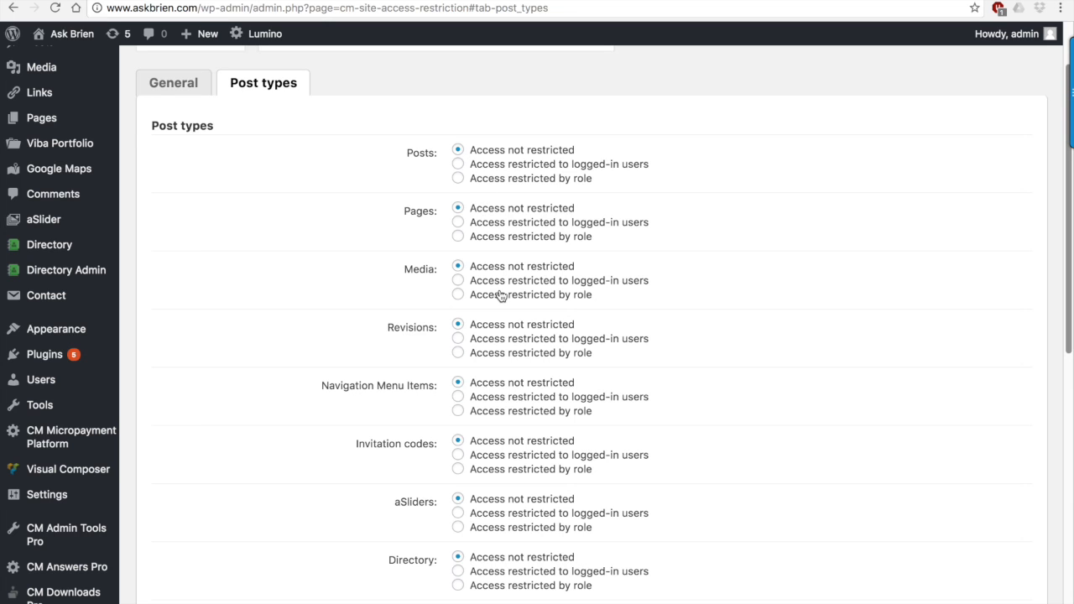
scroll(down, 3)
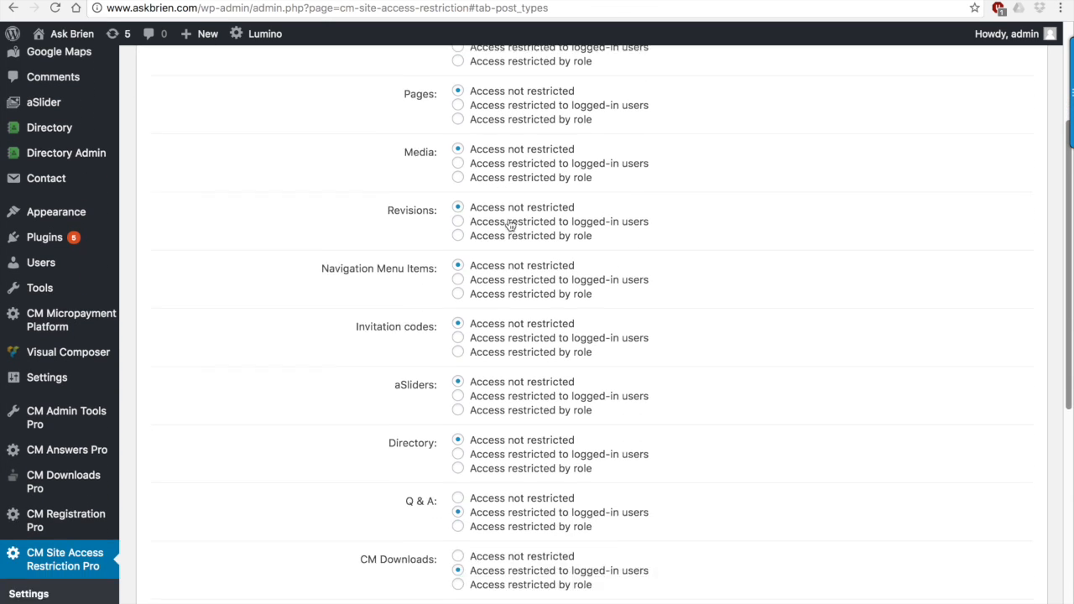
scroll(down, 3)
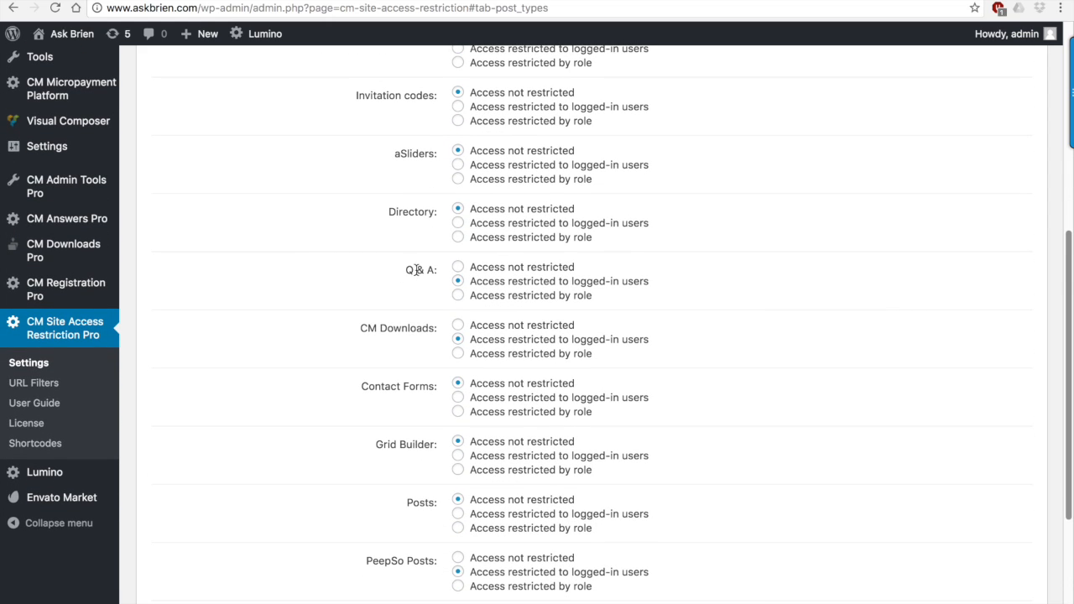
click(34, 382)
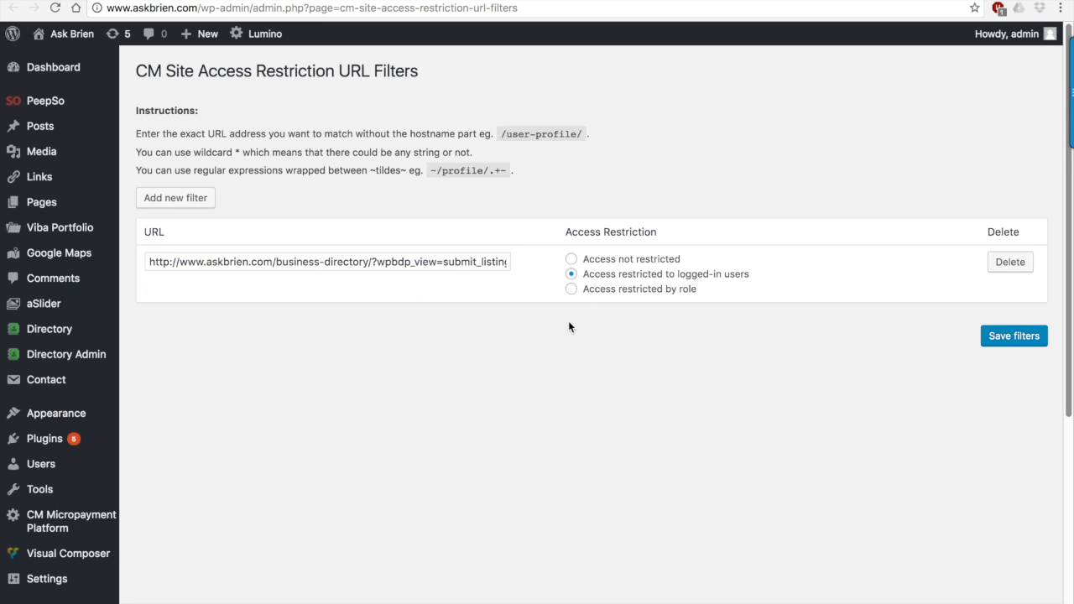
mouse_move(724, 277)
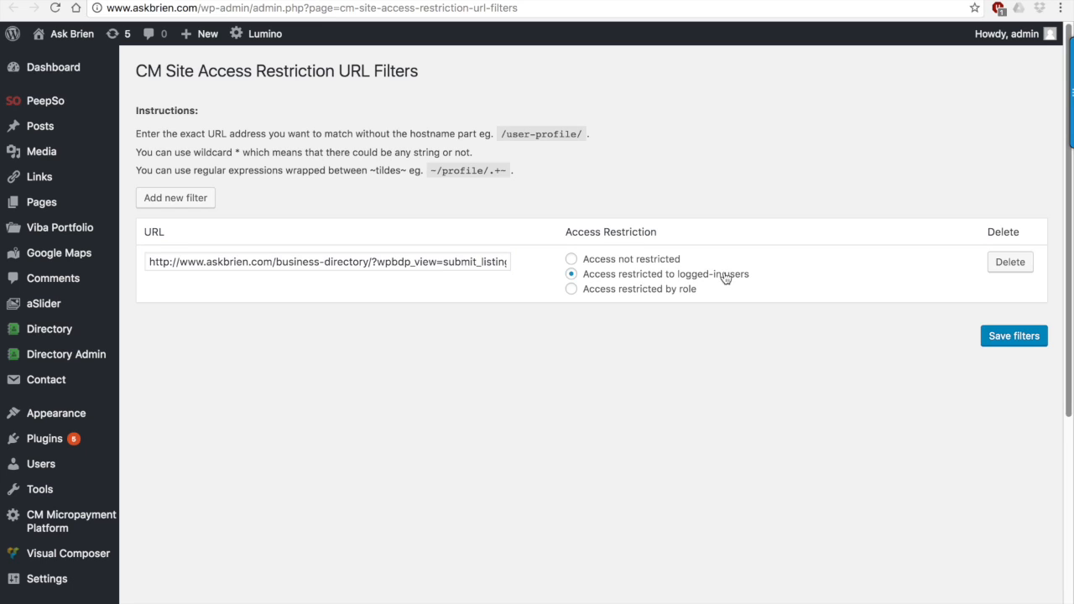
mouse_move(616, 297)
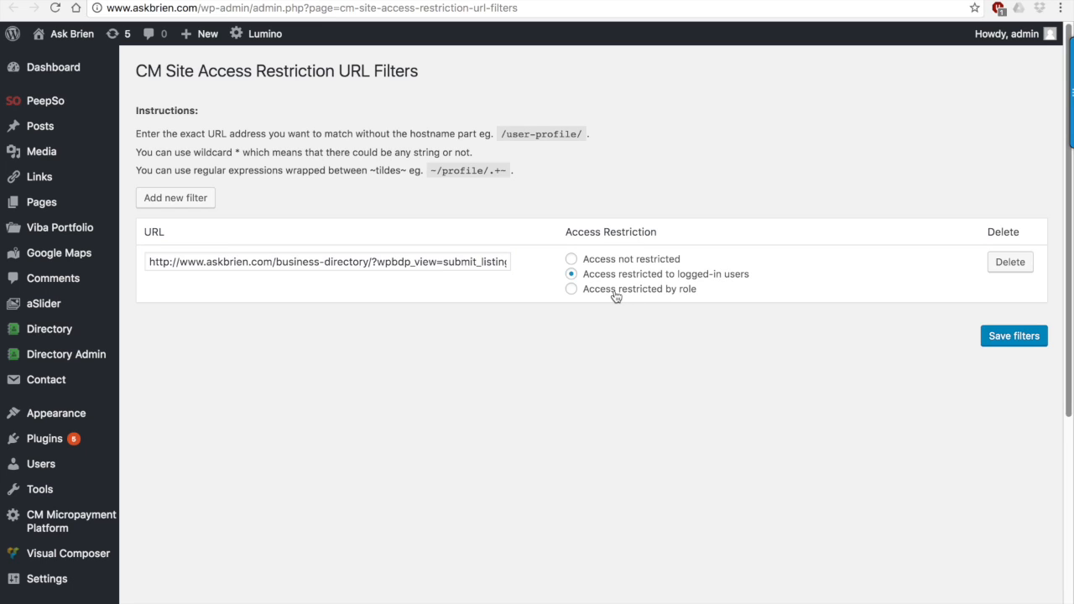
- Switch the submit-listing URL filter to 'Access restricted by role', then view the Shortcodes documentation
click(571, 288)
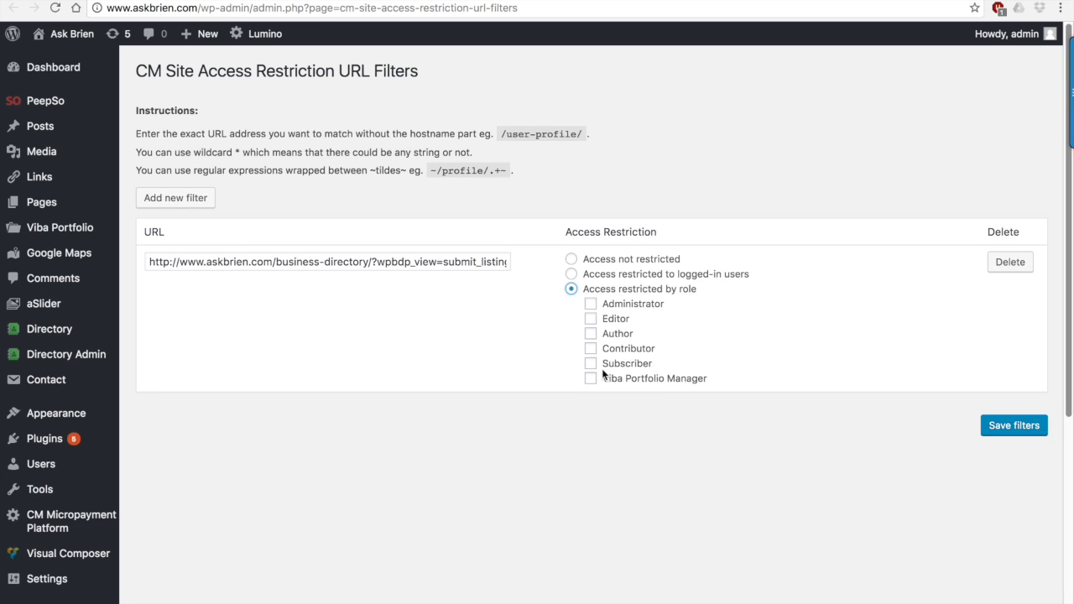
mouse_move(653, 367)
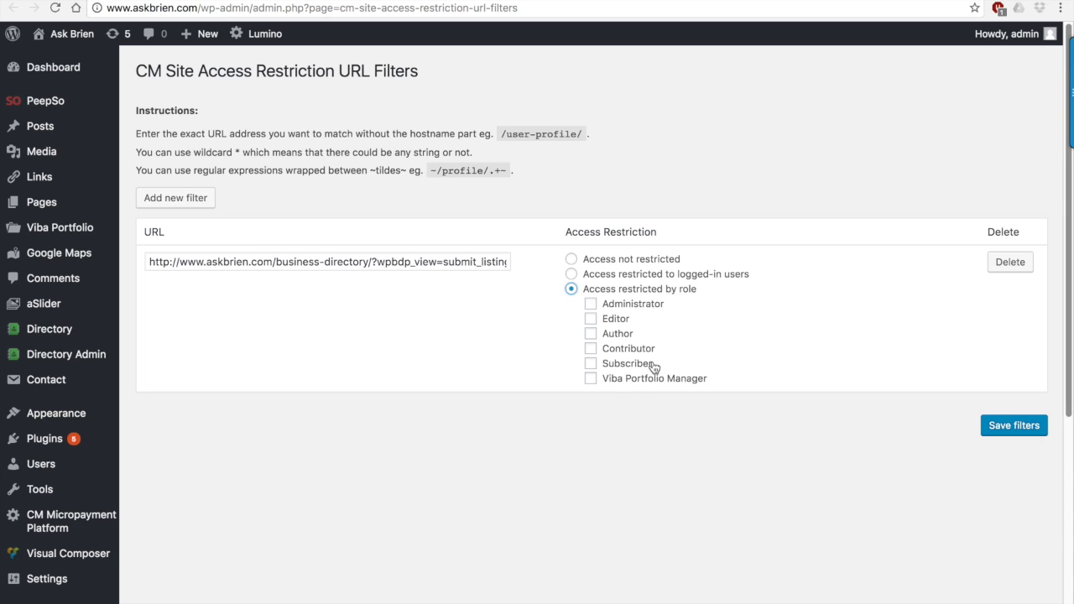
mouse_move(604, 370)
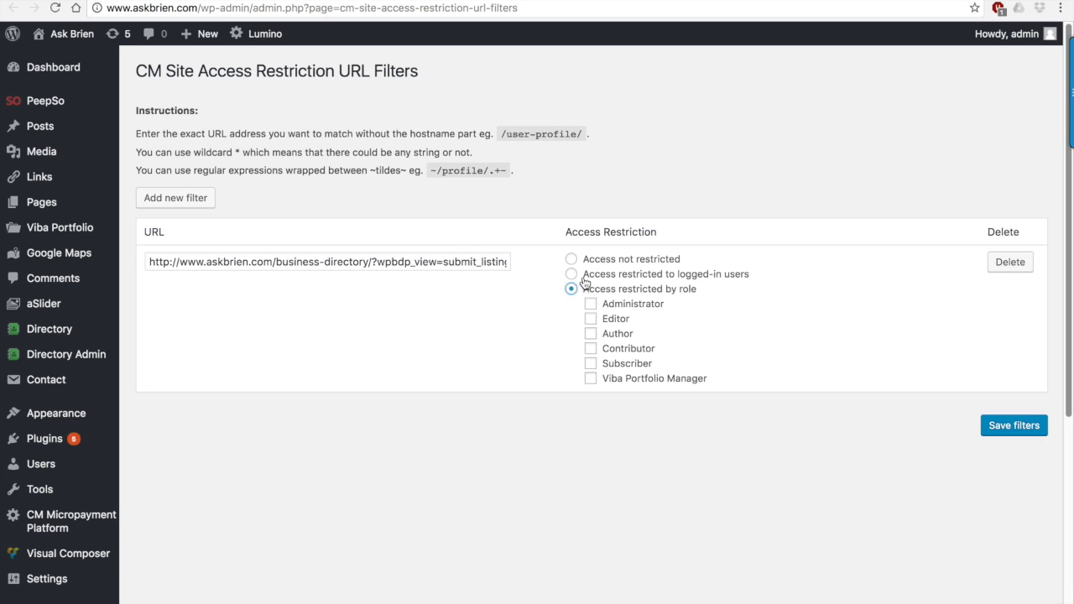
click(388, 99)
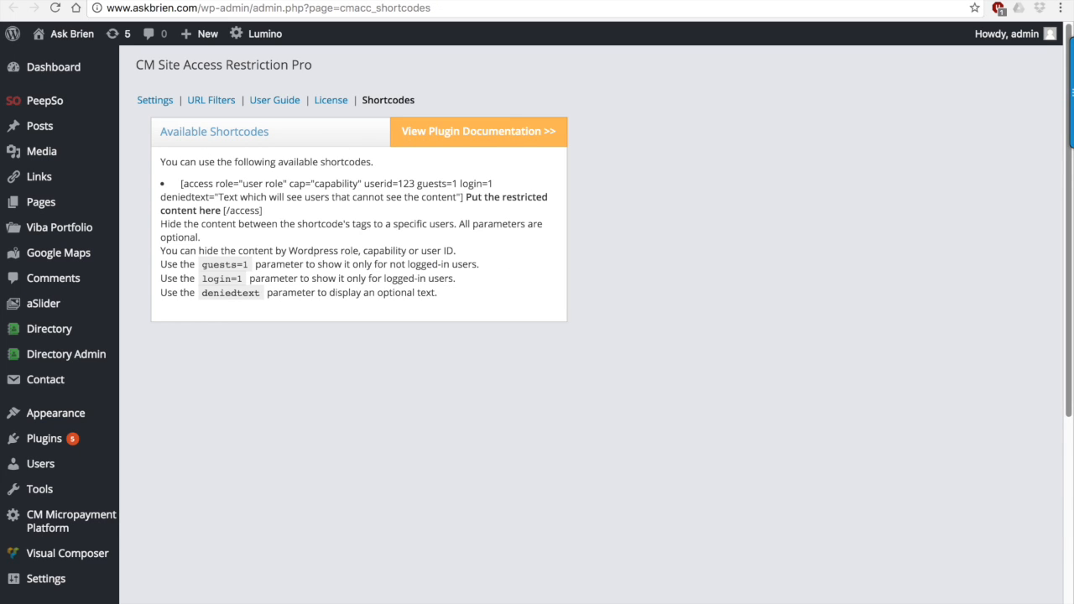
mouse_move(584, 175)
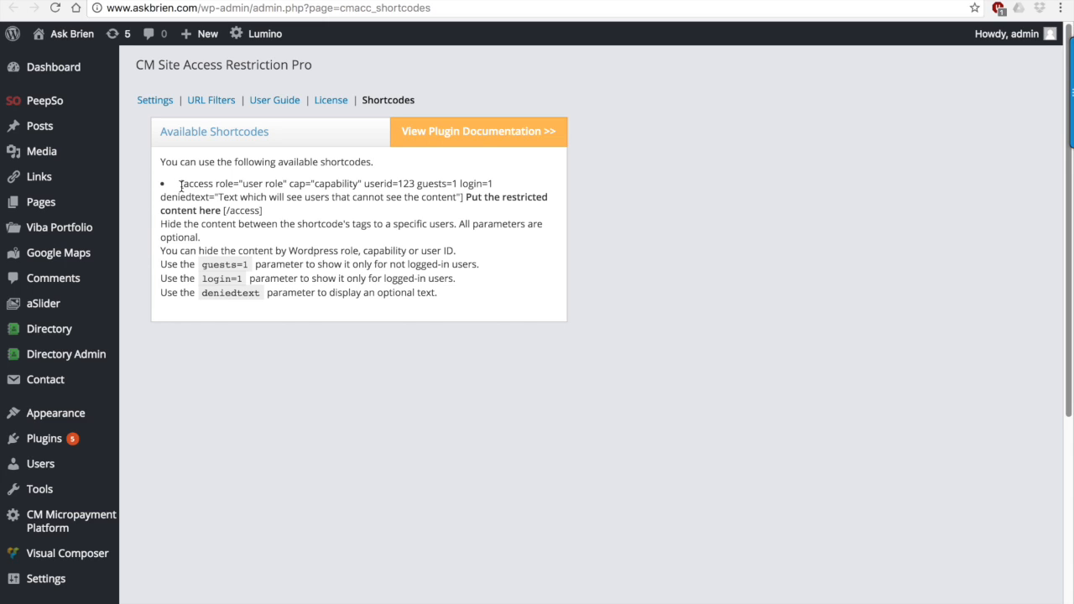
mouse_move(454, 183)
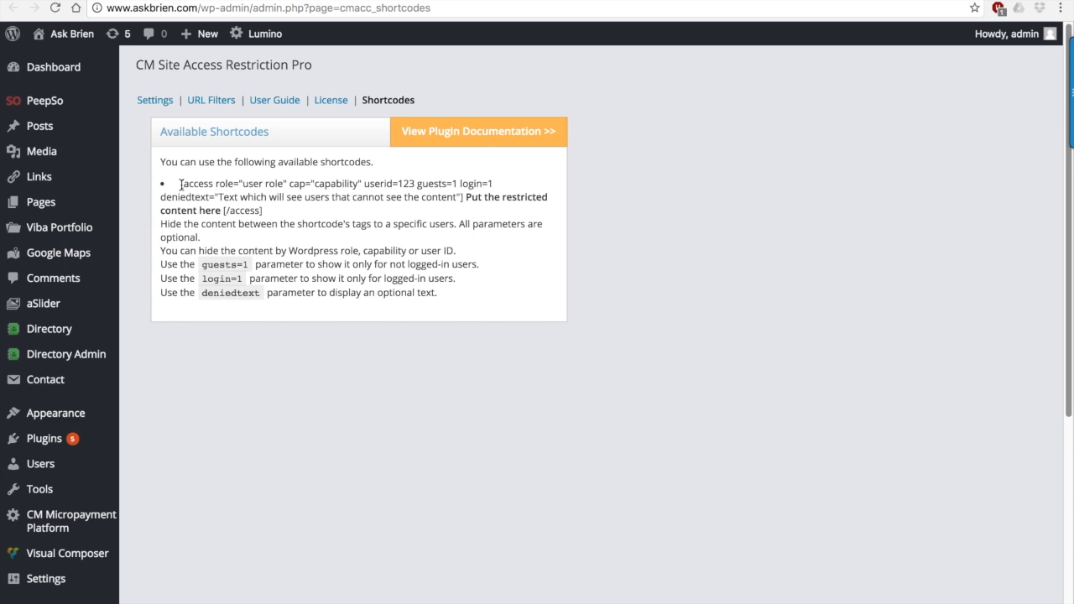
mouse_move(319, 192)
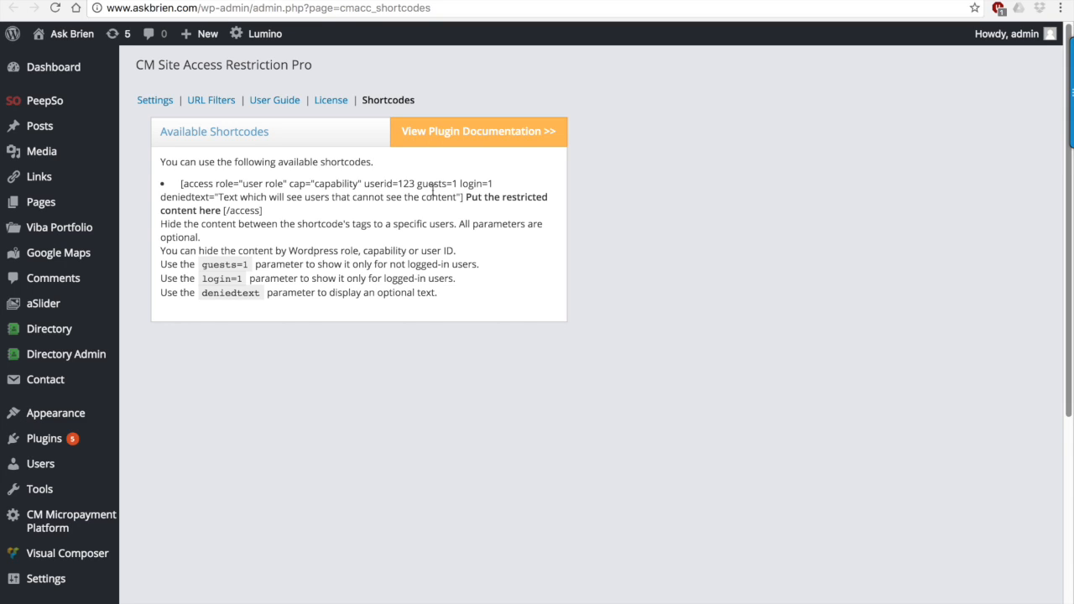
mouse_move(881, 65)
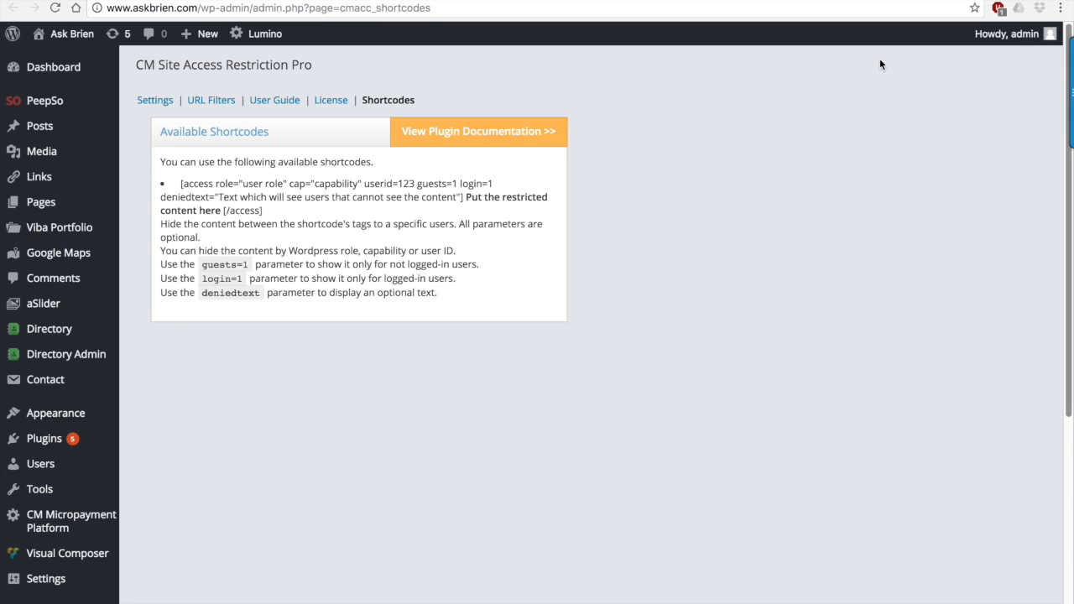
- Start a new blank page from Pages > Add New
click(29, 250)
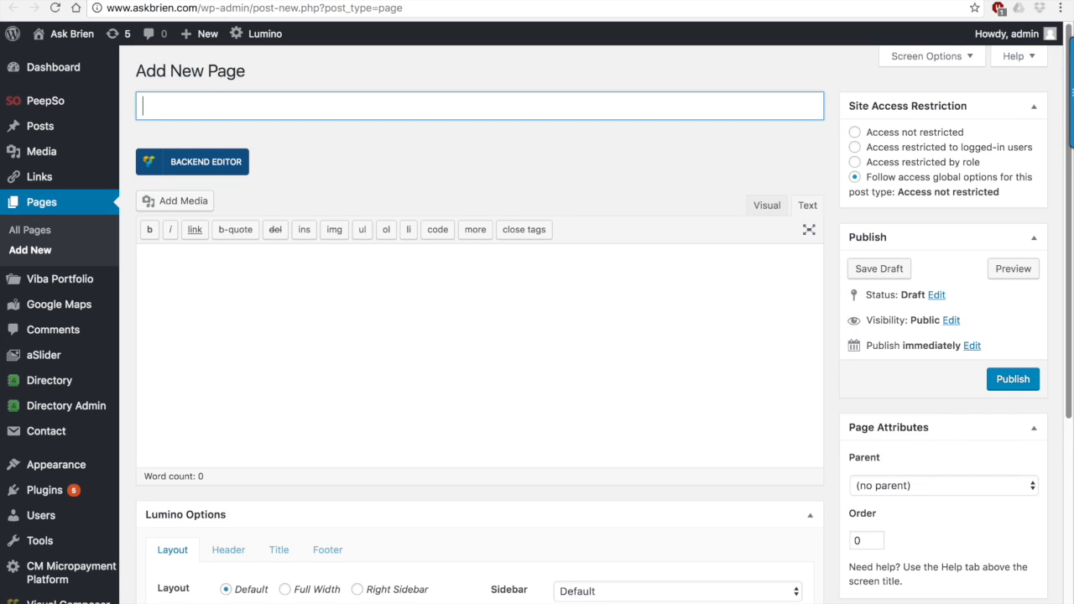
mouse_move(946, 218)
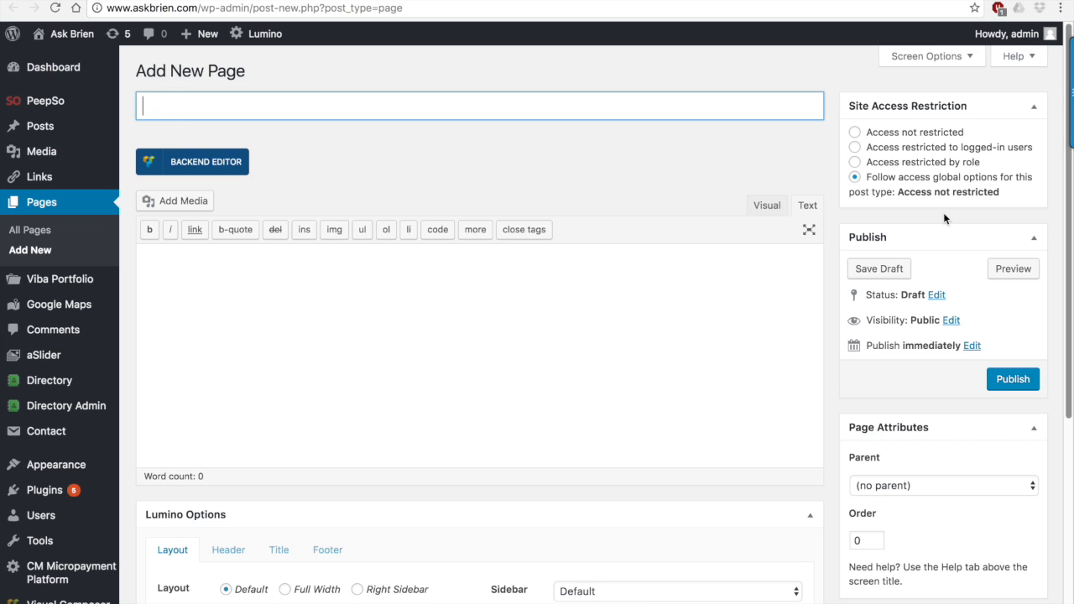
mouse_move(928, 156)
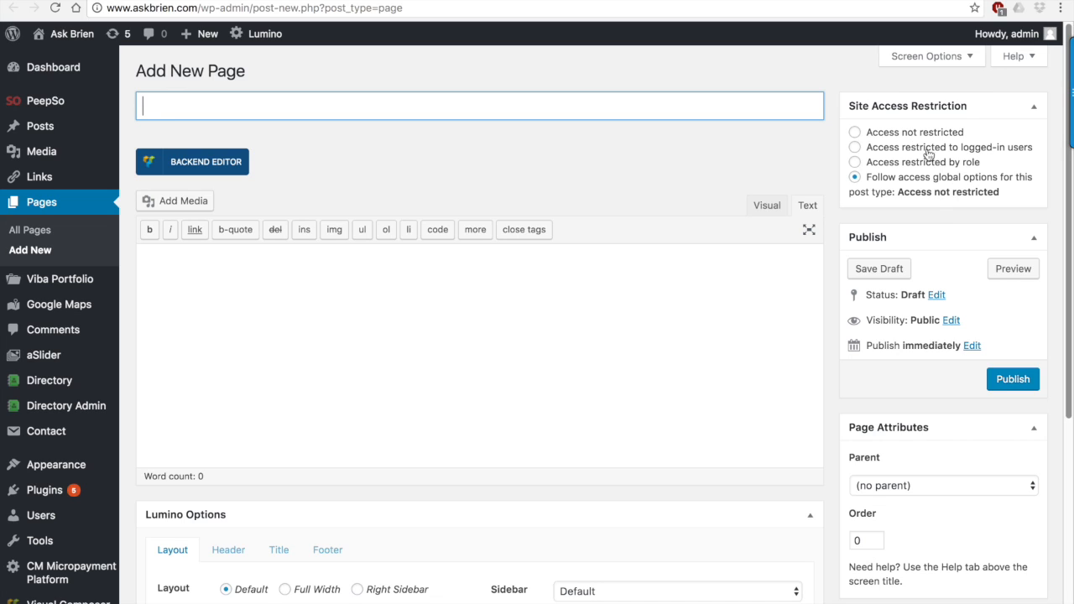
mouse_move(969, 116)
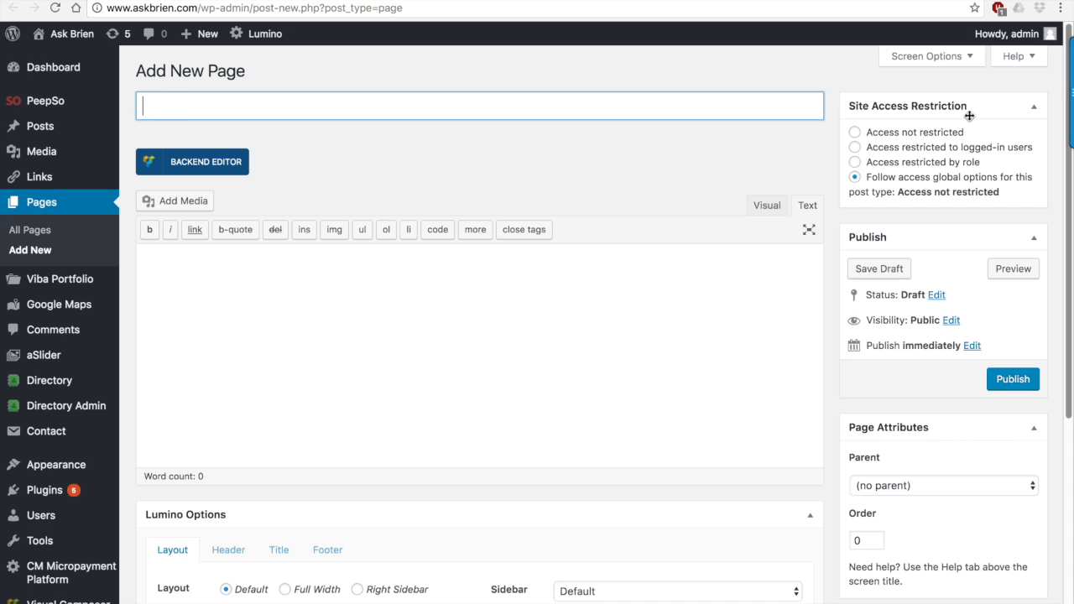
mouse_move(885, 138)
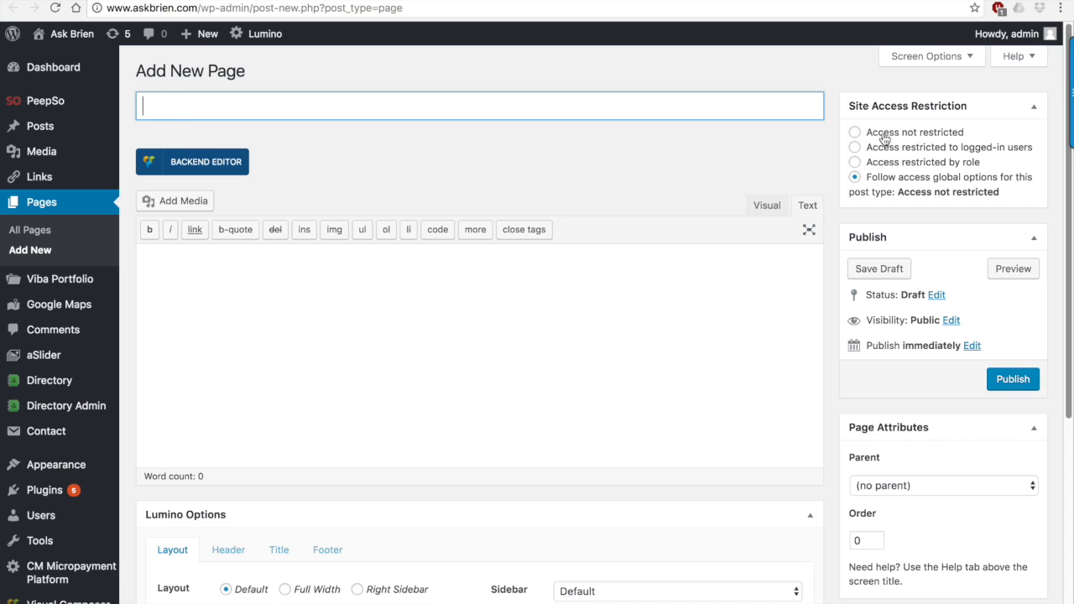
mouse_move(907, 153)
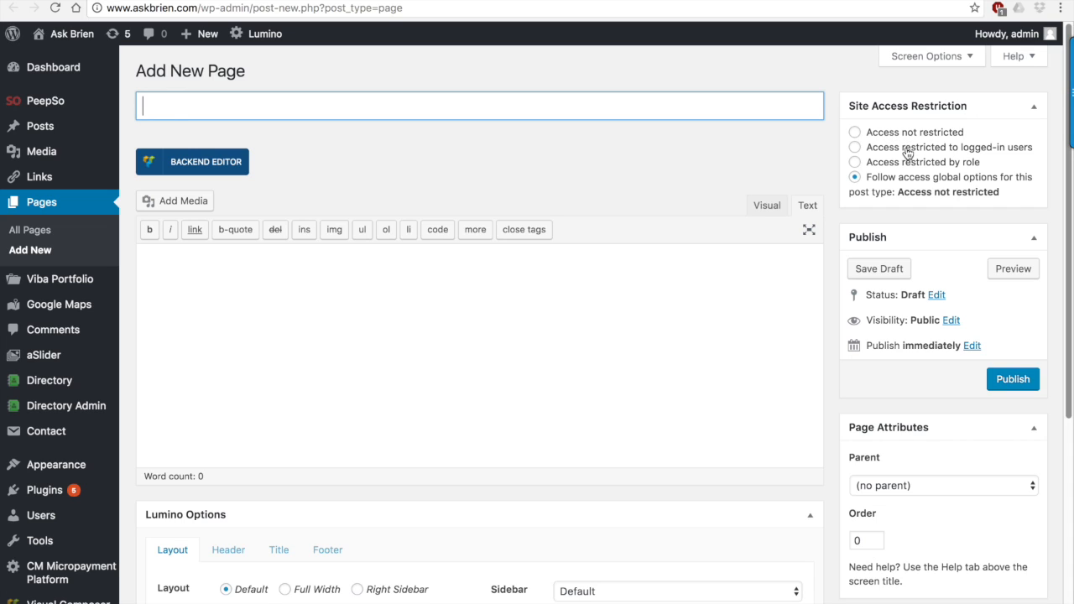
click(854, 162)
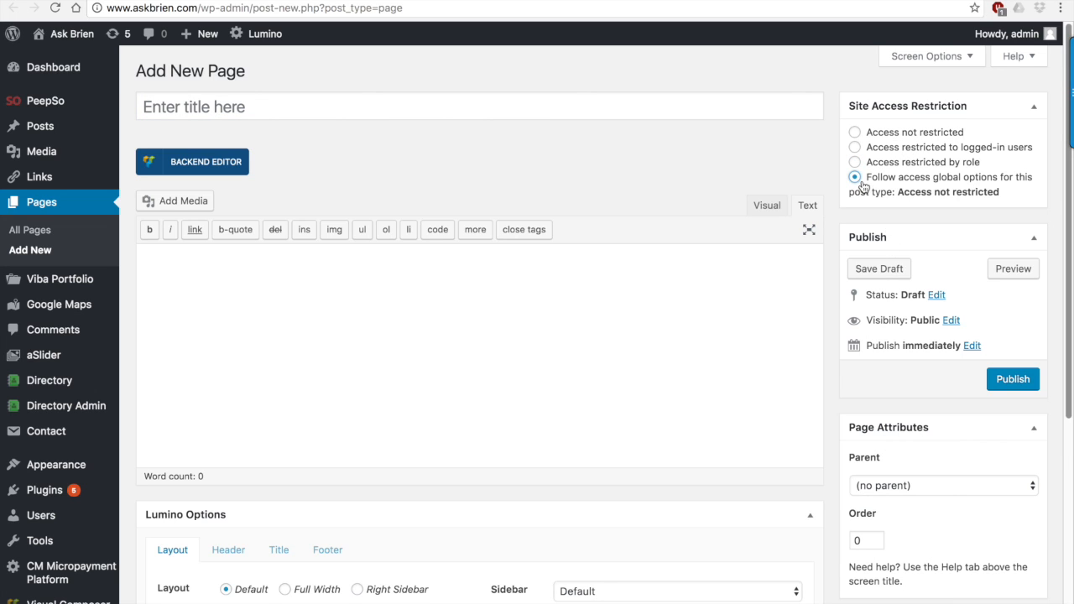
mouse_move(918, 179)
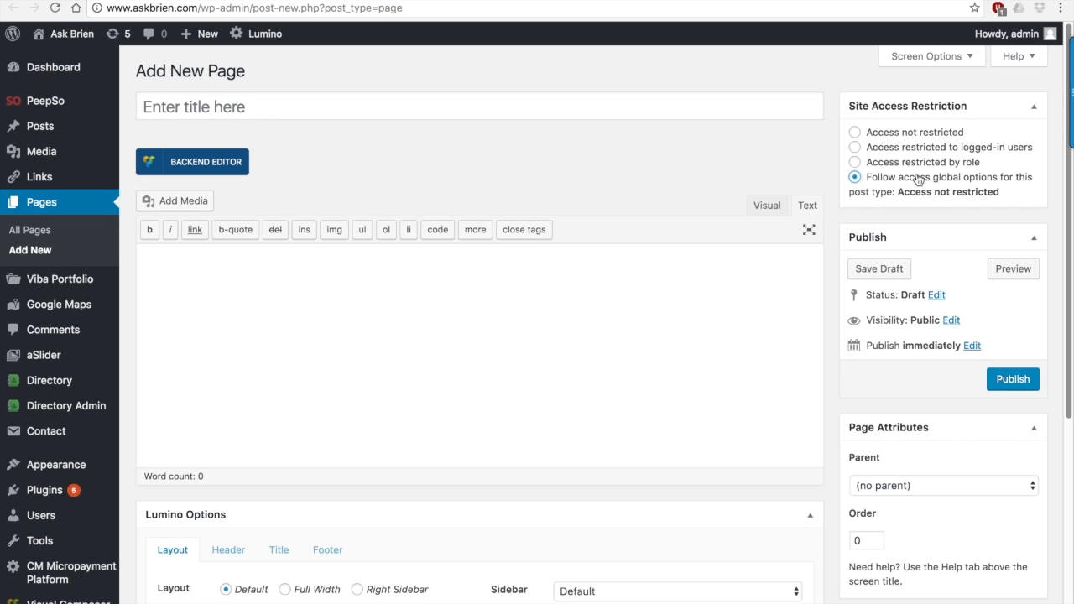
mouse_move(912, 193)
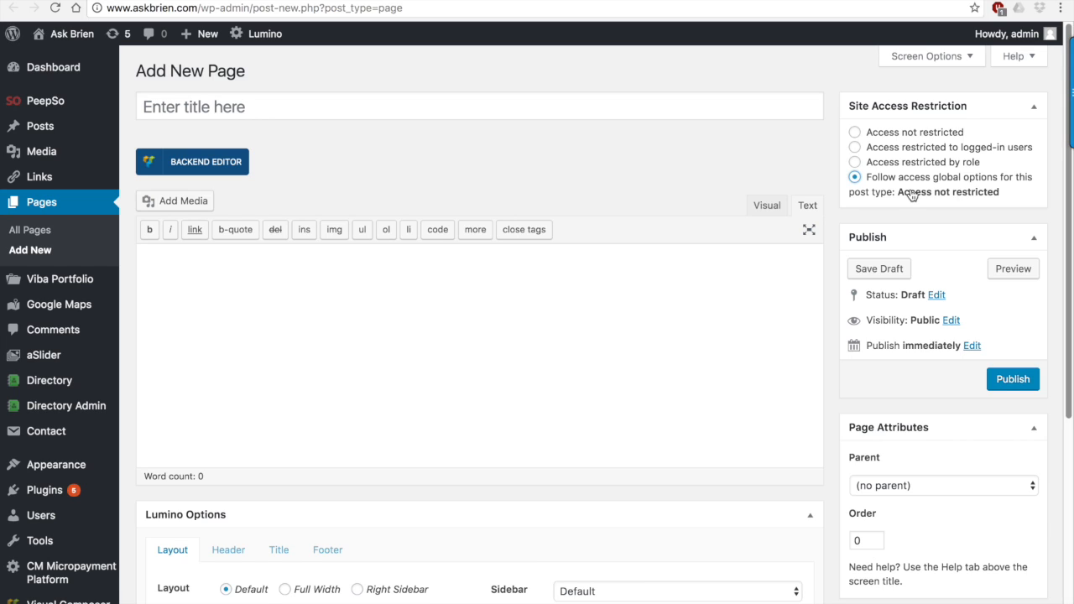
mouse_move(1059, 13)
text(www.)
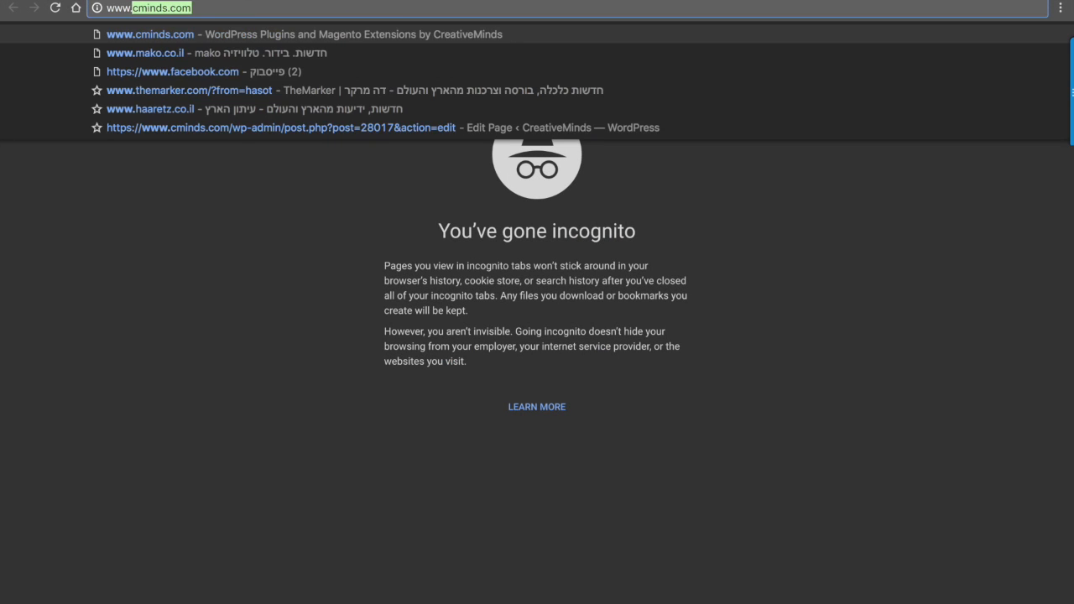
- Load the AskBrien site in the incognito window, landing on its sign-in page
text(askbrien.com/)
key(Return)
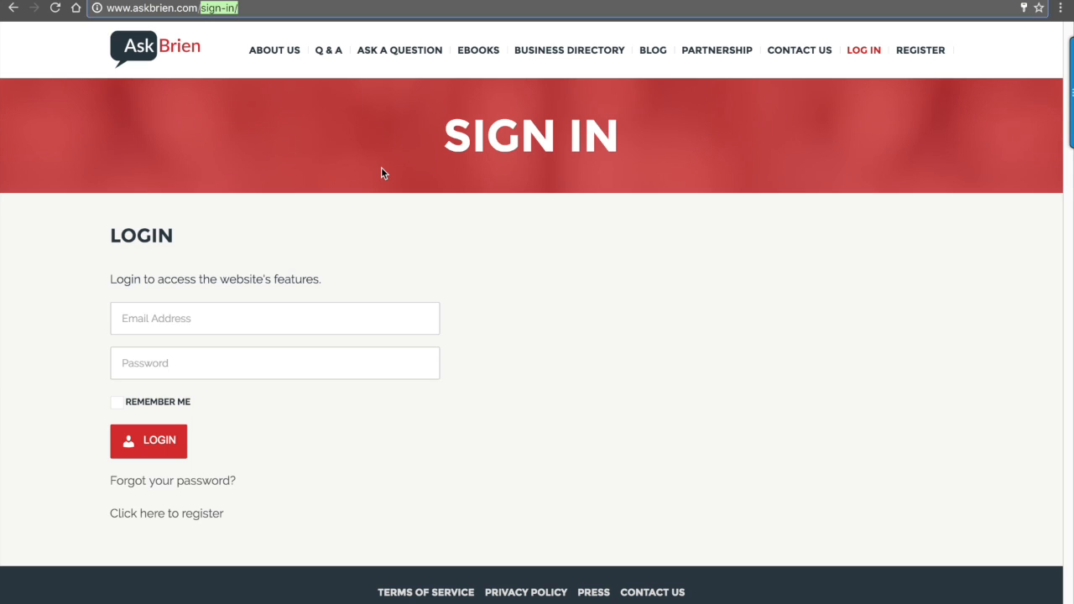
mouse_move(325, 95)
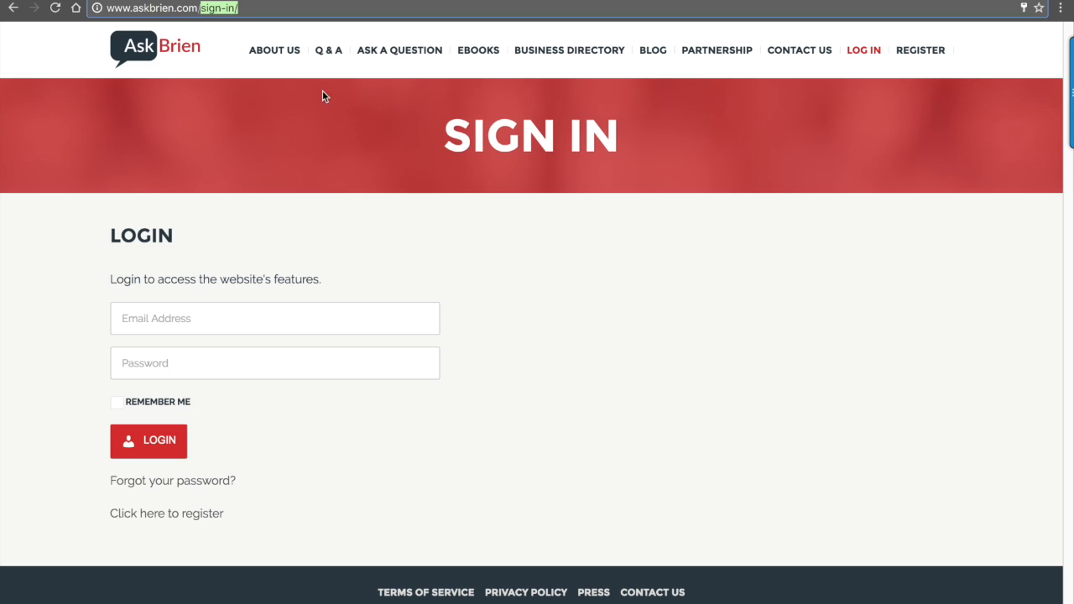
- As a guest, open About Us freely, then confirm Ask a Question redirects to Sign In
click(275, 50)
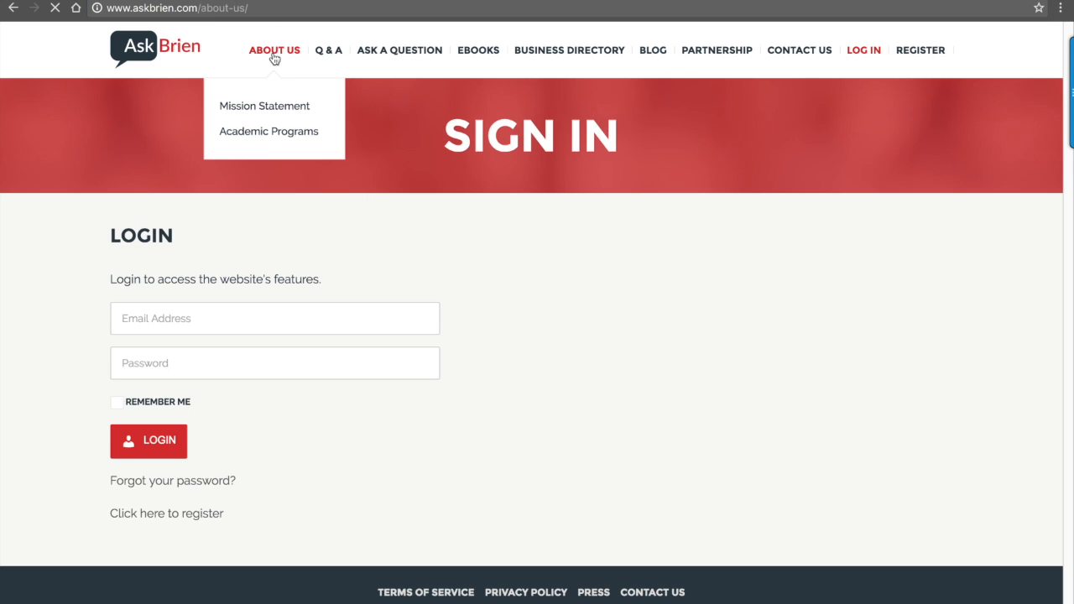
click(275, 49)
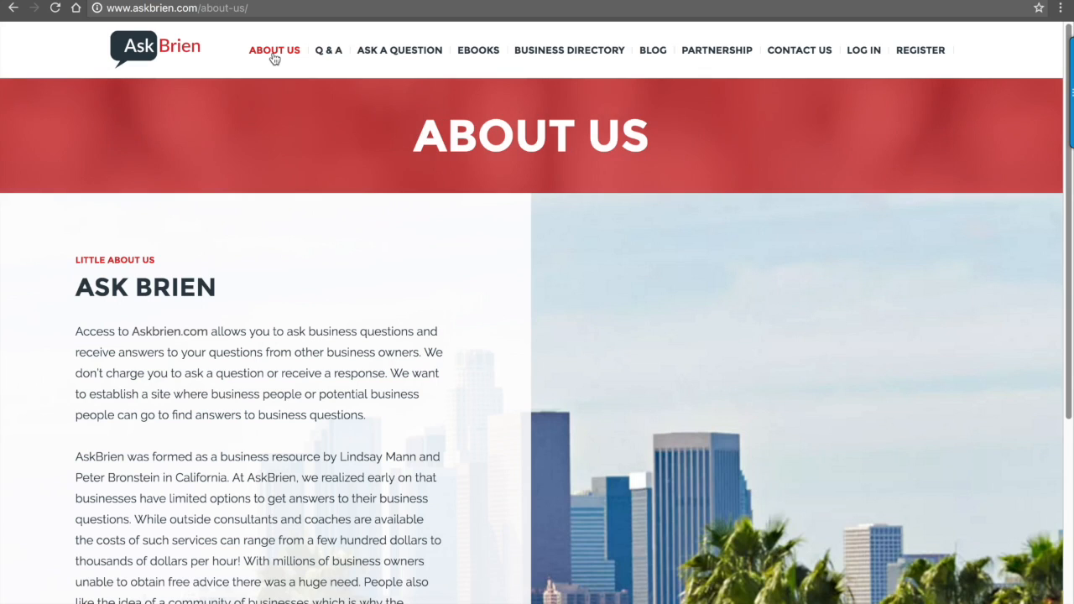
mouse_move(399, 50)
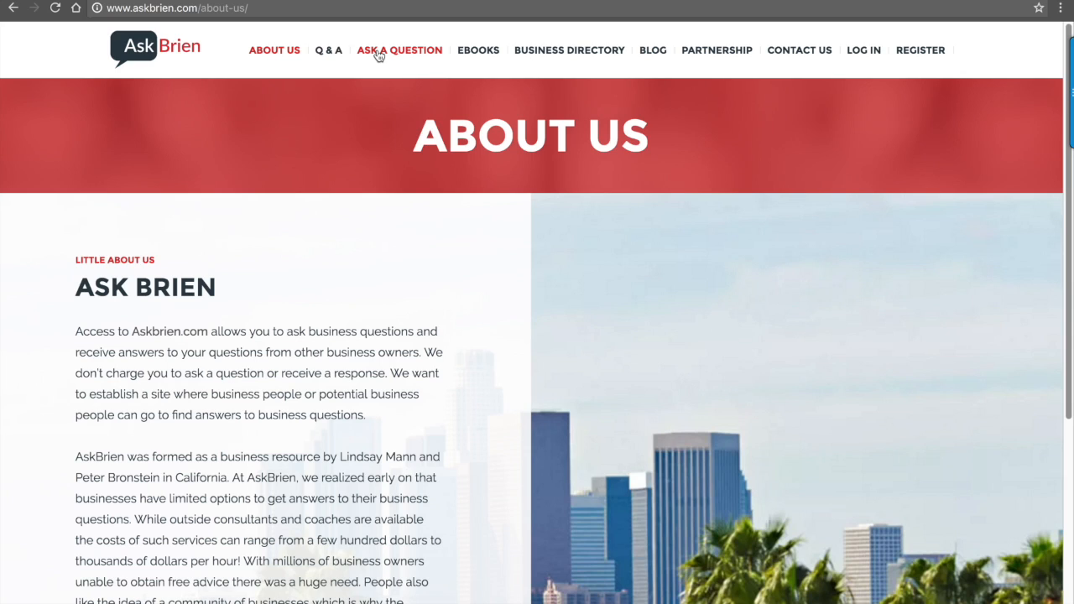
click(399, 50)
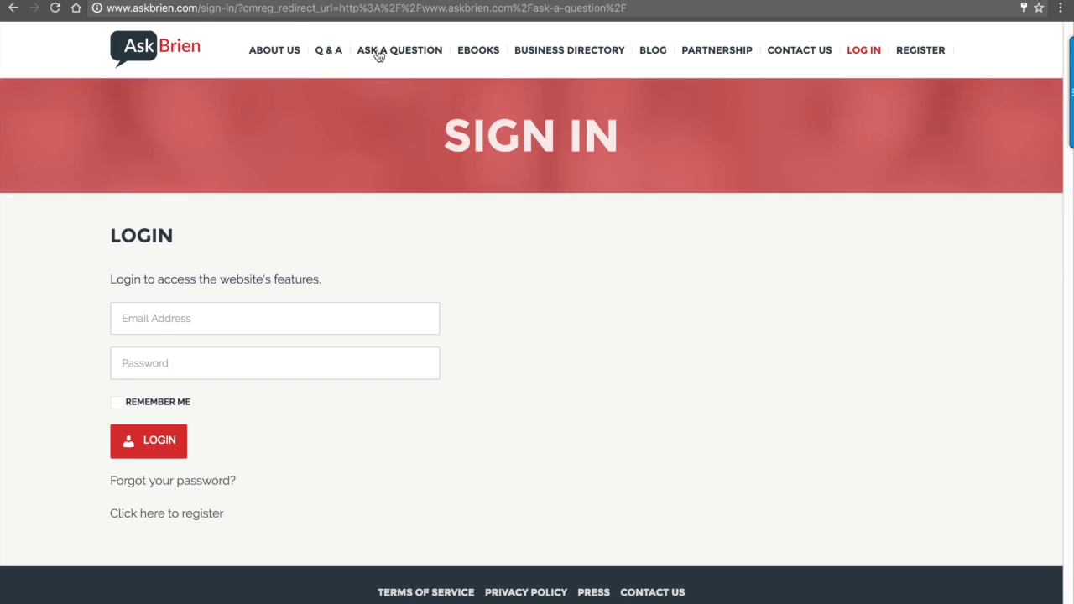
mouse_move(382, 194)
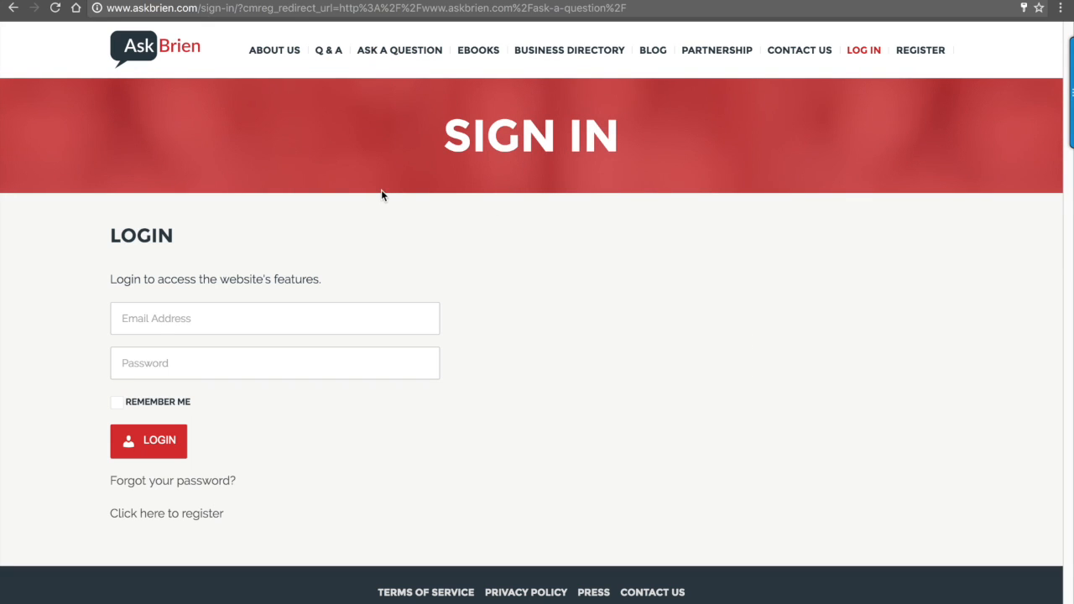